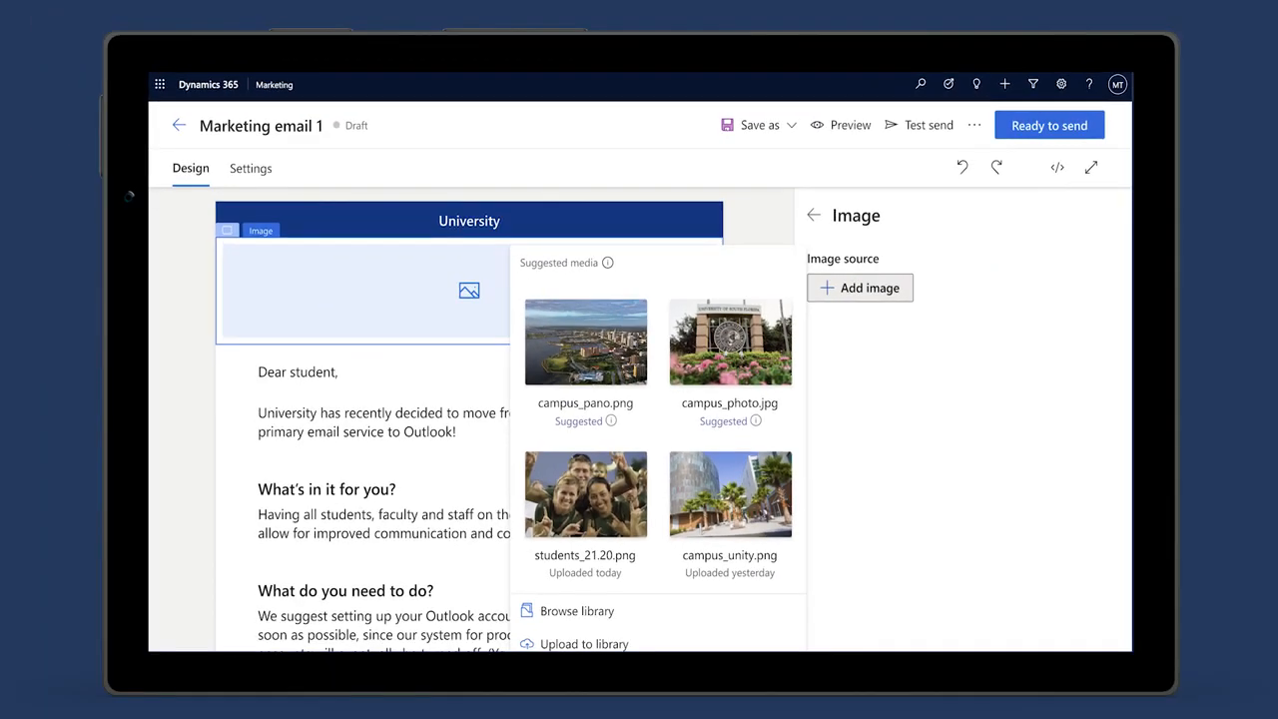
Select the email's empty image block to bring up suggested media images
{"action": "left_click", "coordinate": [585, 342]}
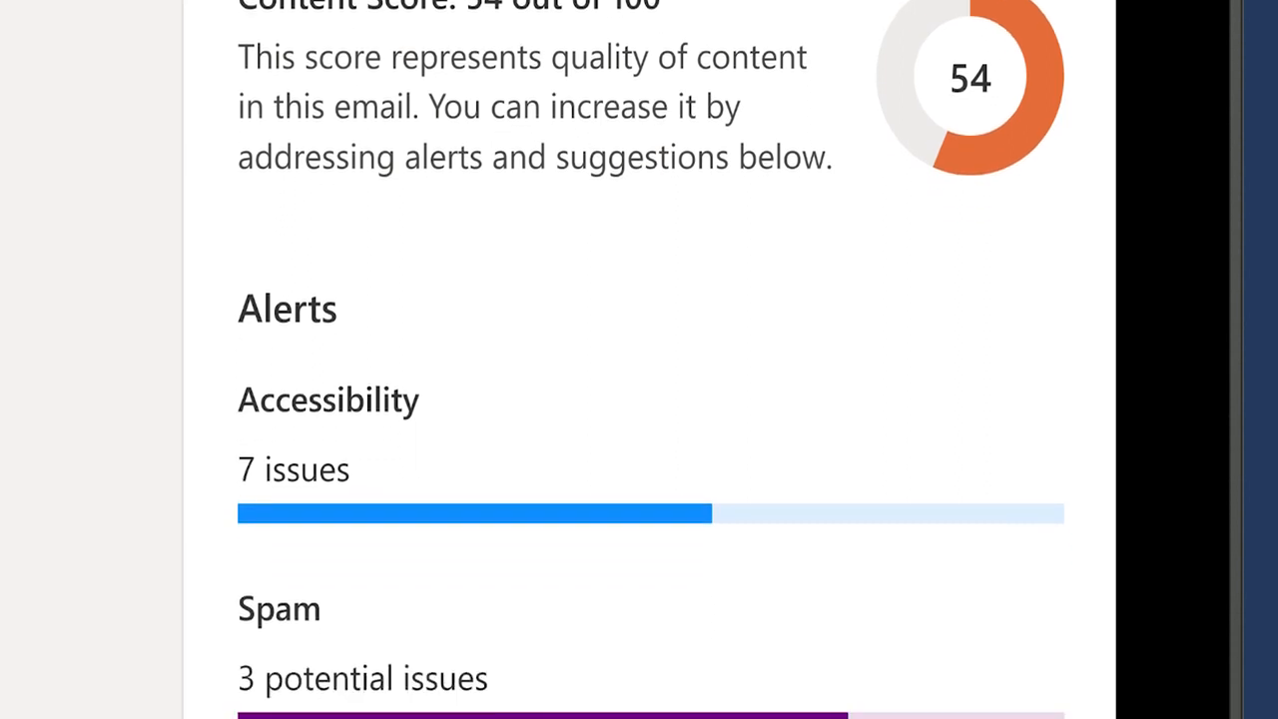
Scroll the content score panel to the Alerts: 7 accessibility and 3 spam issues
{"action": "scroll", "scroll_direction": "down", "scroll_amount": 3}
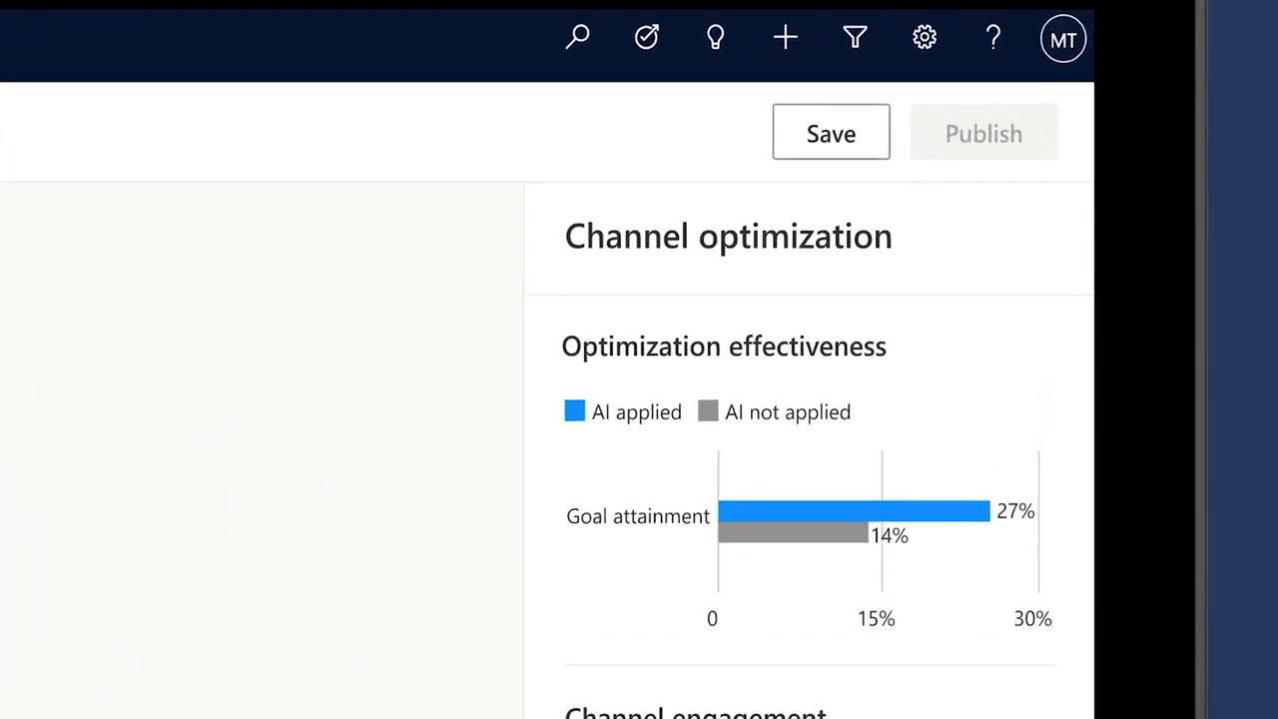
Scroll through channel optimization: 27% vs 14% goal attainment, email 36%, text 20%, push 35%
{"action": "scroll", "scroll_direction": "down", "scroll_amount": 3}
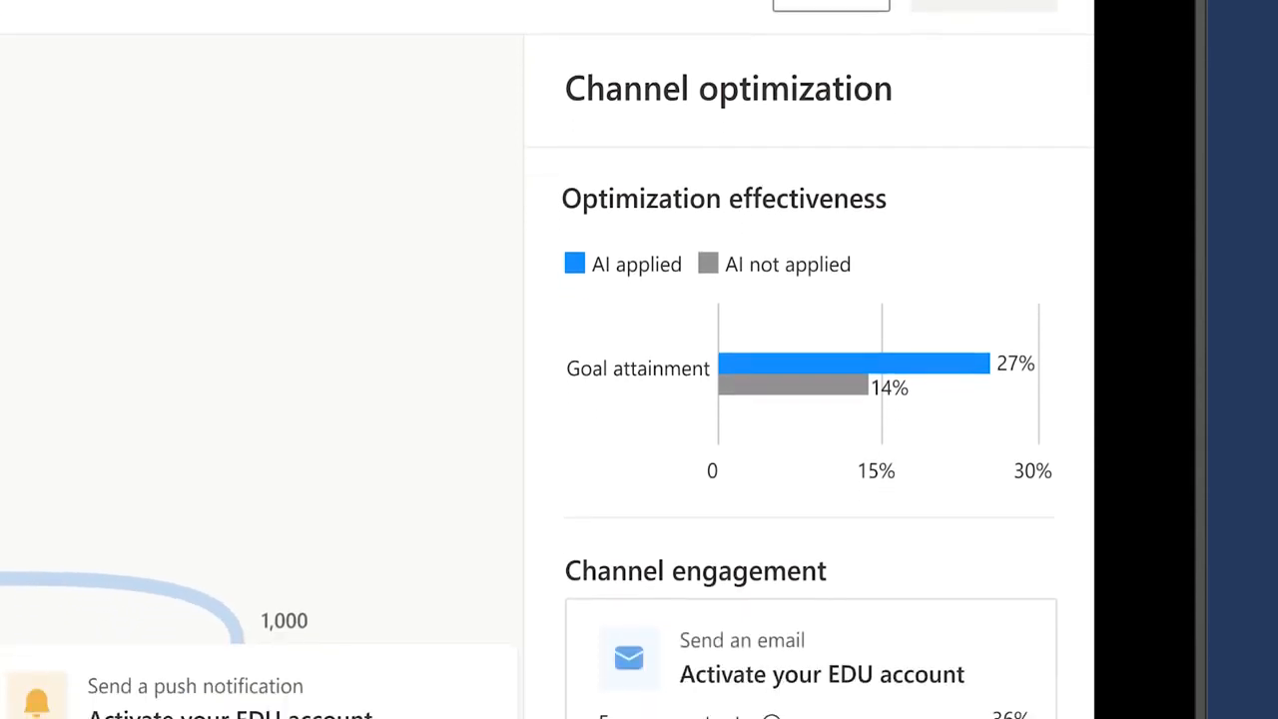
{"action": "scroll", "scroll_direction": "down", "scroll_amount": 3}
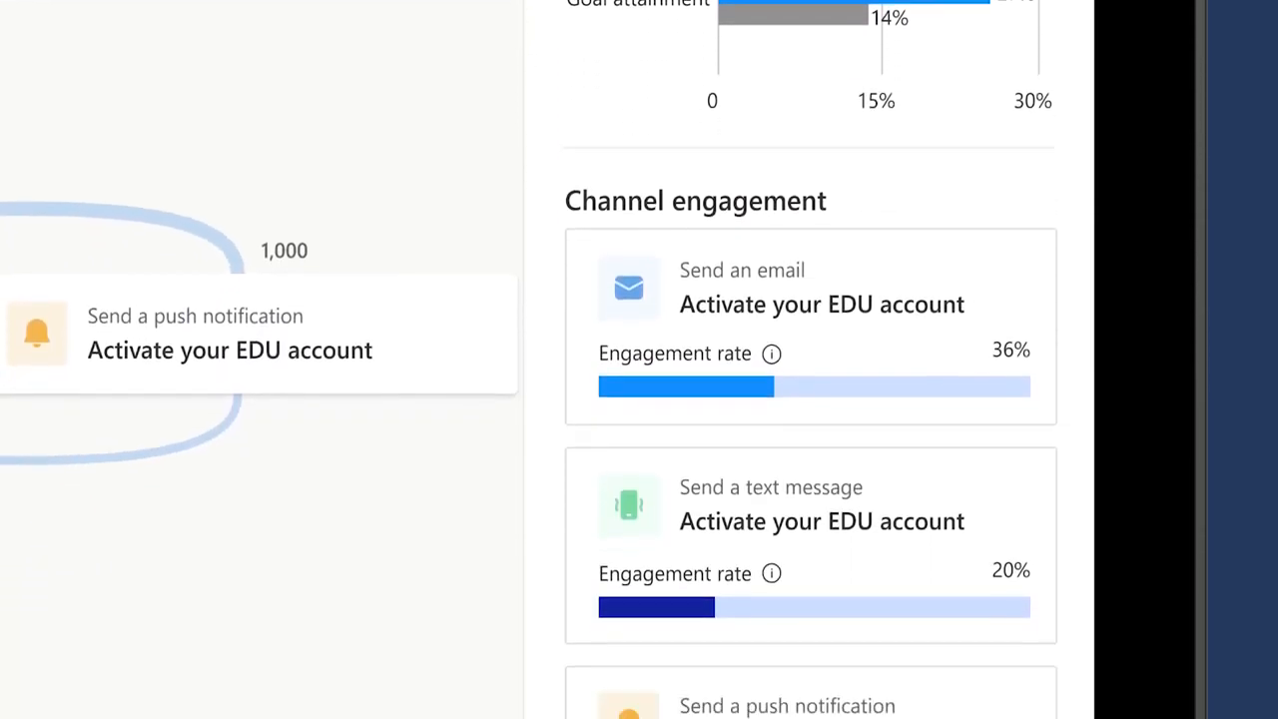
{"action": "scroll", "scroll_direction": "down", "scroll_amount": 3}
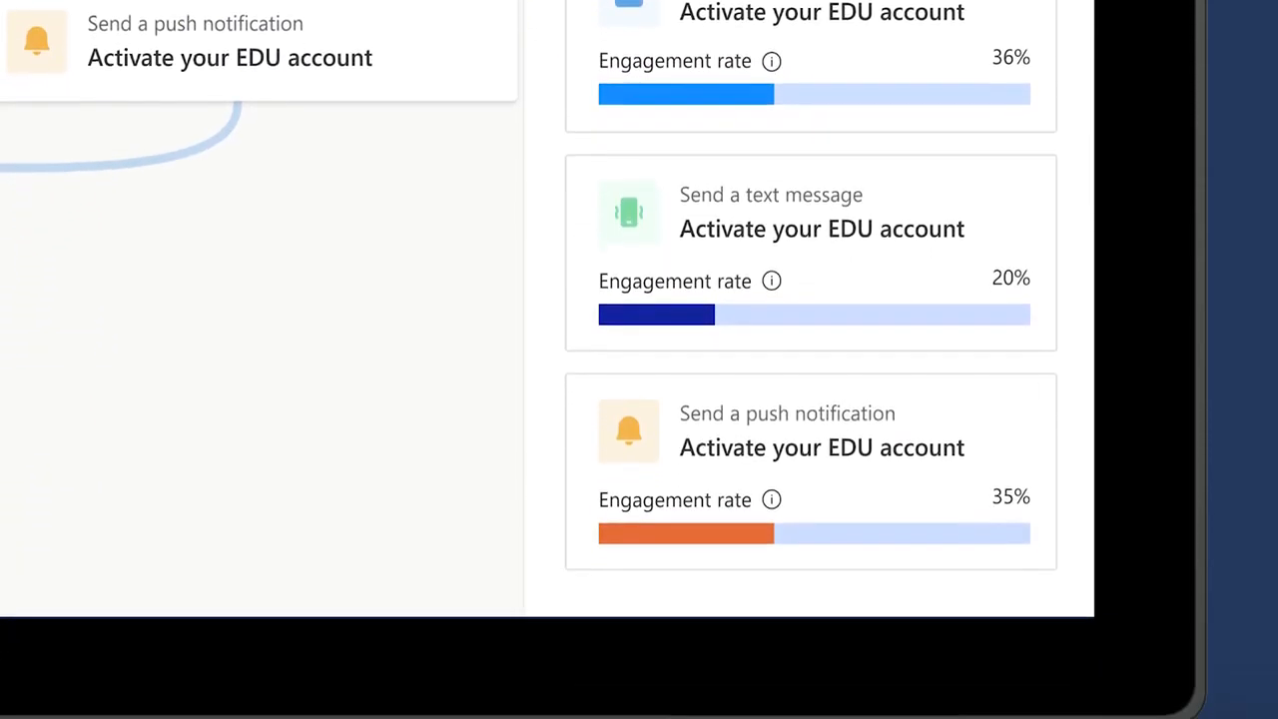
{"action": "scroll", "scroll_direction": "down", "scroll_amount": 3}
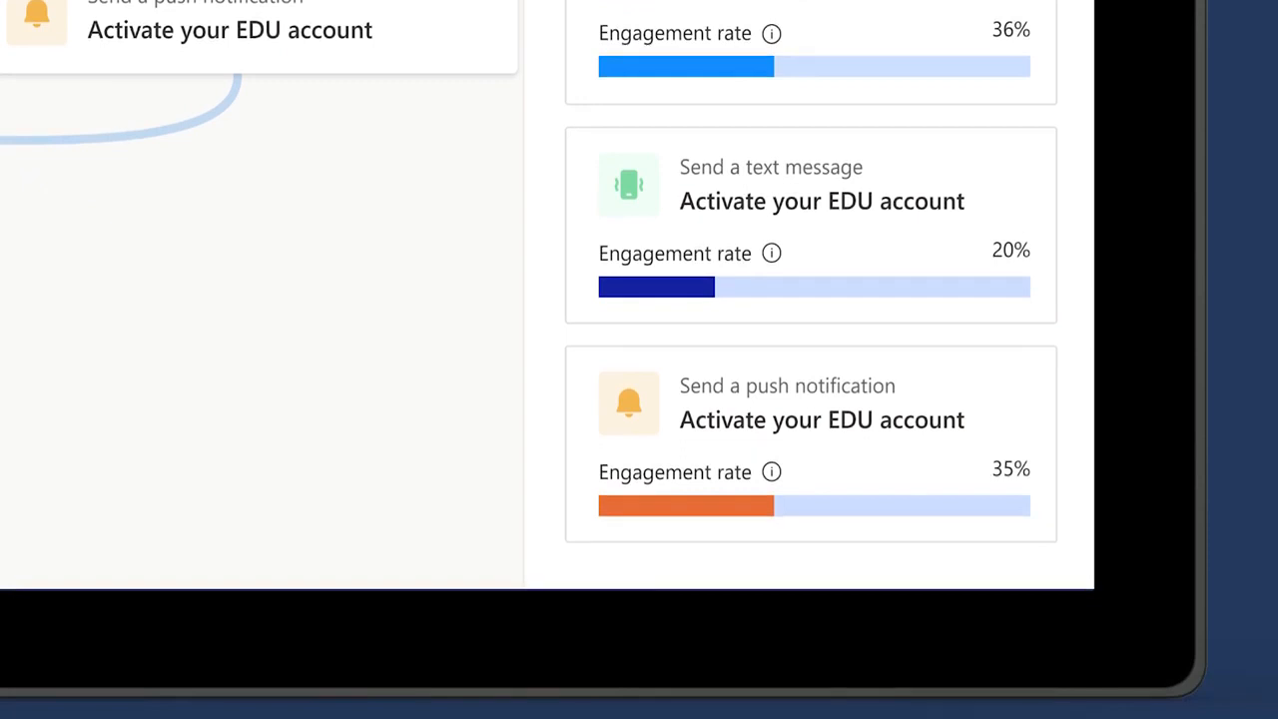